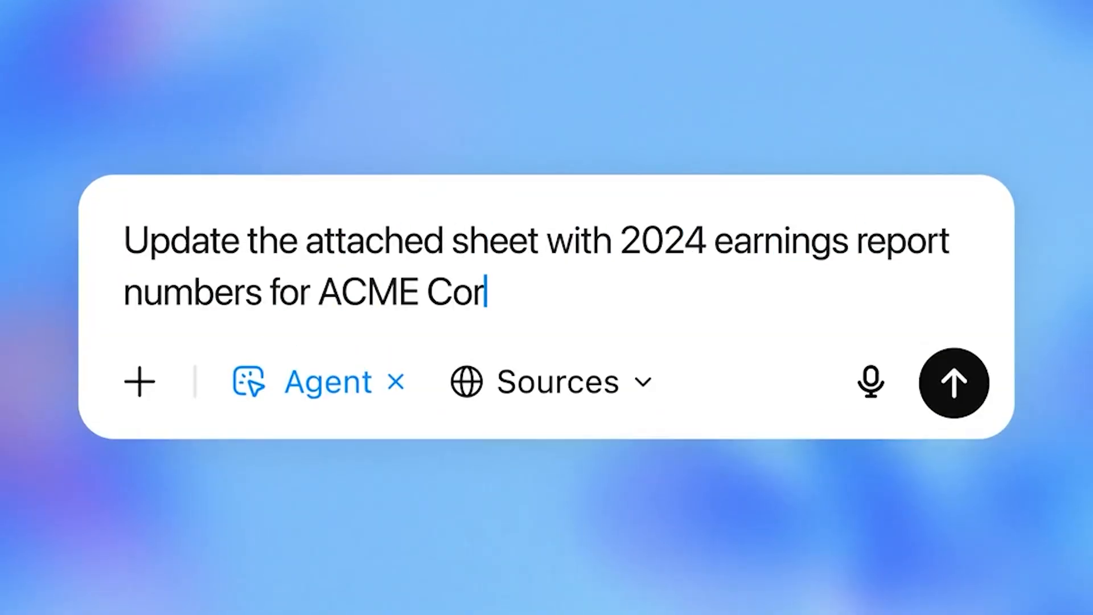
Send the tuxedo-shopping agent prompt and begin a follow-up in the Follow up box
{"action": "left_click", "coordinate": [953, 382]}
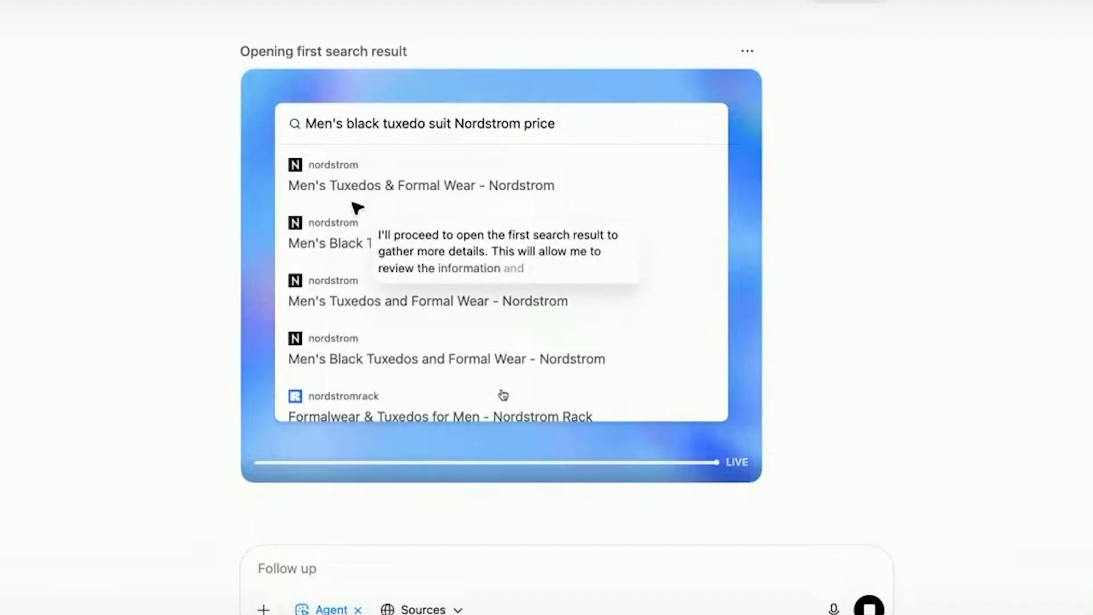
{"action": "left_click", "coordinate": [420, 185]}
{"action": "type", "text": "oh can you also find us"}
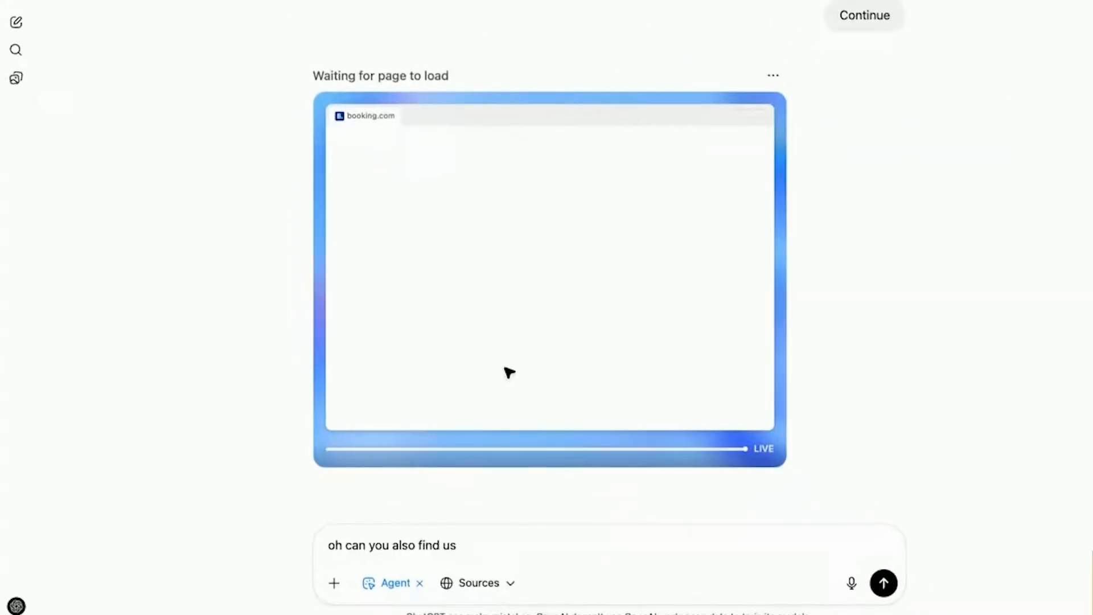
Submit the Agent prompt ending in 'pair' to generate the answer.pptx presentation
{"action": "type", "text": "pair"}
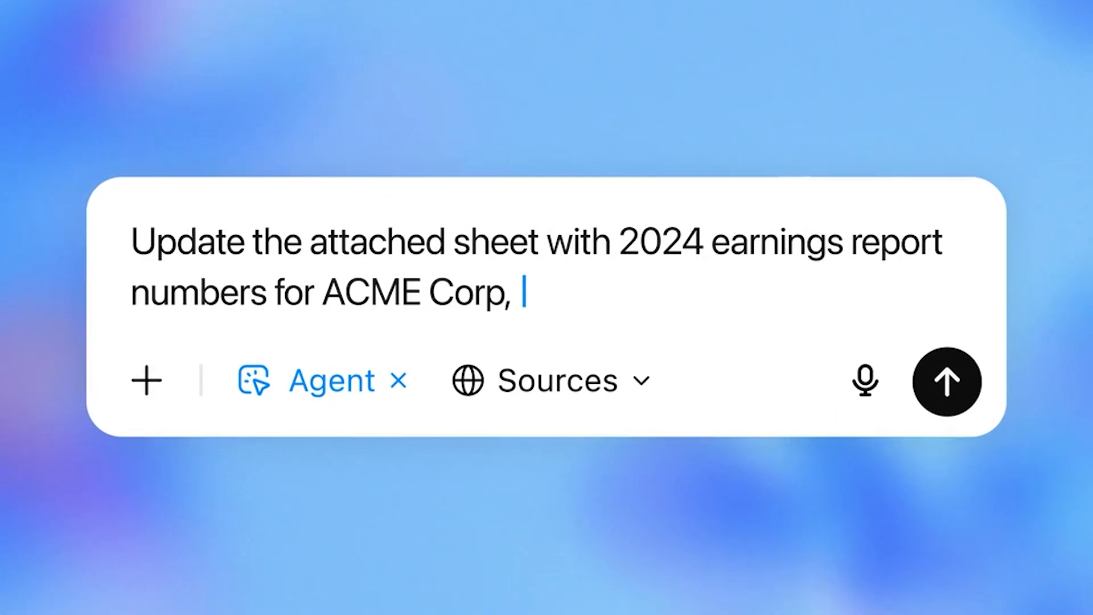
{"action": "left_click", "coordinate": [946, 379]}
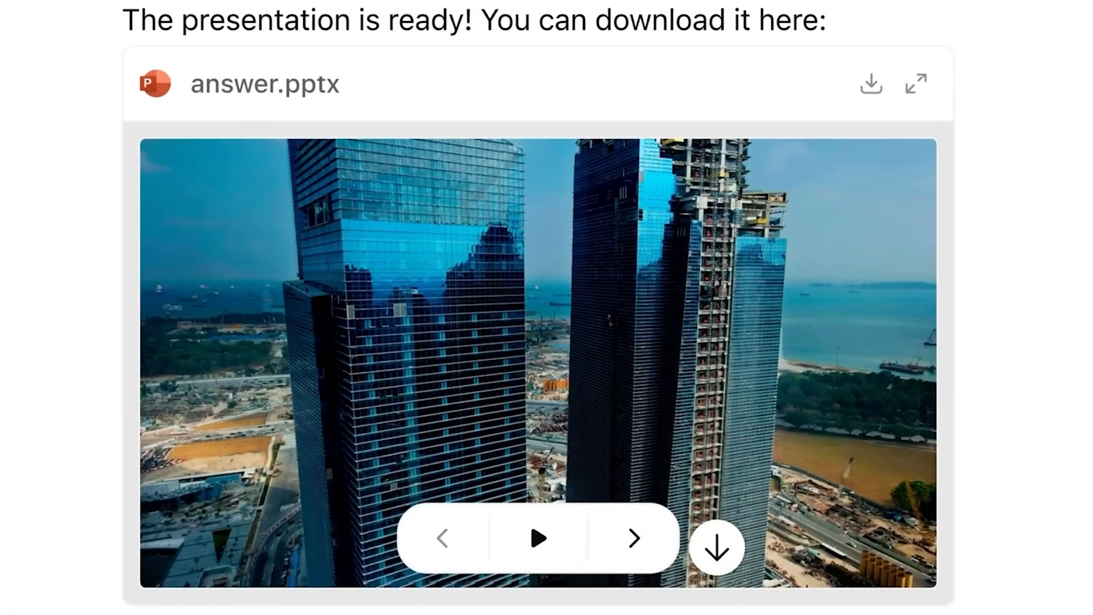
Clear the composer, leaving an empty prompt field with Agent mode on
{"action": "left_click", "coordinate": [915, 83]}
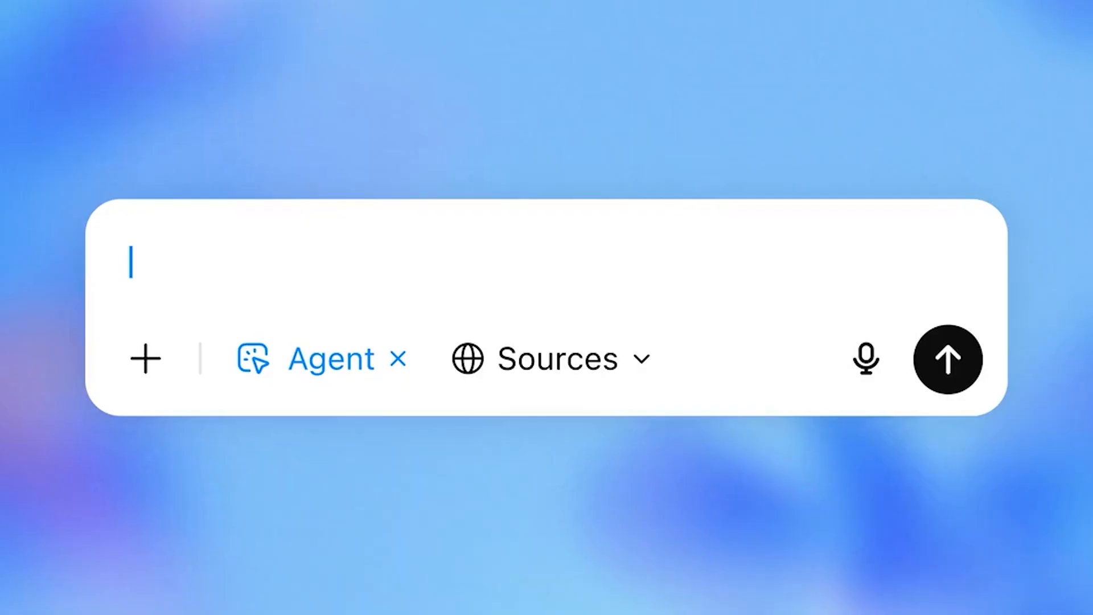
Send the prompt to make an anime mascot sticker and order 500 stickers
{"action": "type", "text": "Create an anime style sticker of my company's mascot, then order 500 stickers and send them to 4187 Starfall Avenue."}
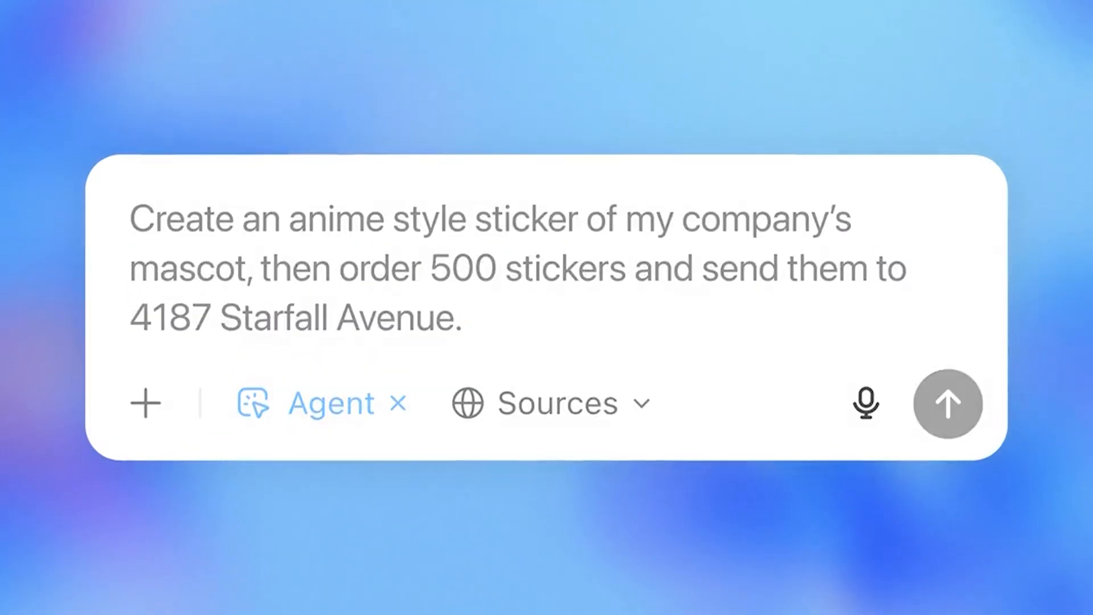
{"action": "left_click", "coordinate": [948, 404]}
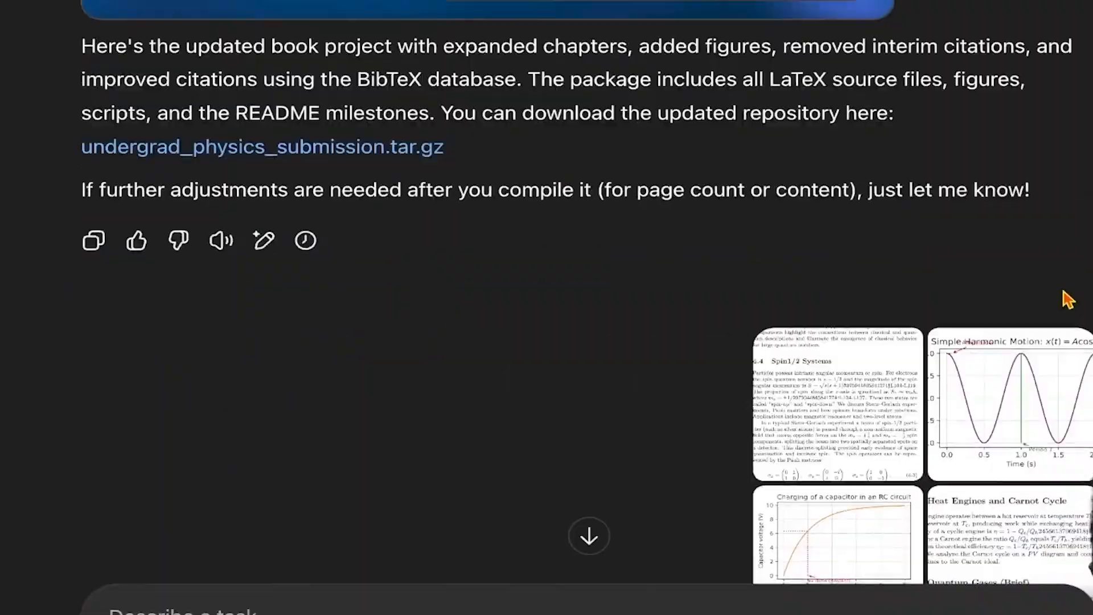
{"action": "scroll", "scroll_direction": "down", "scroll_amount": 3}
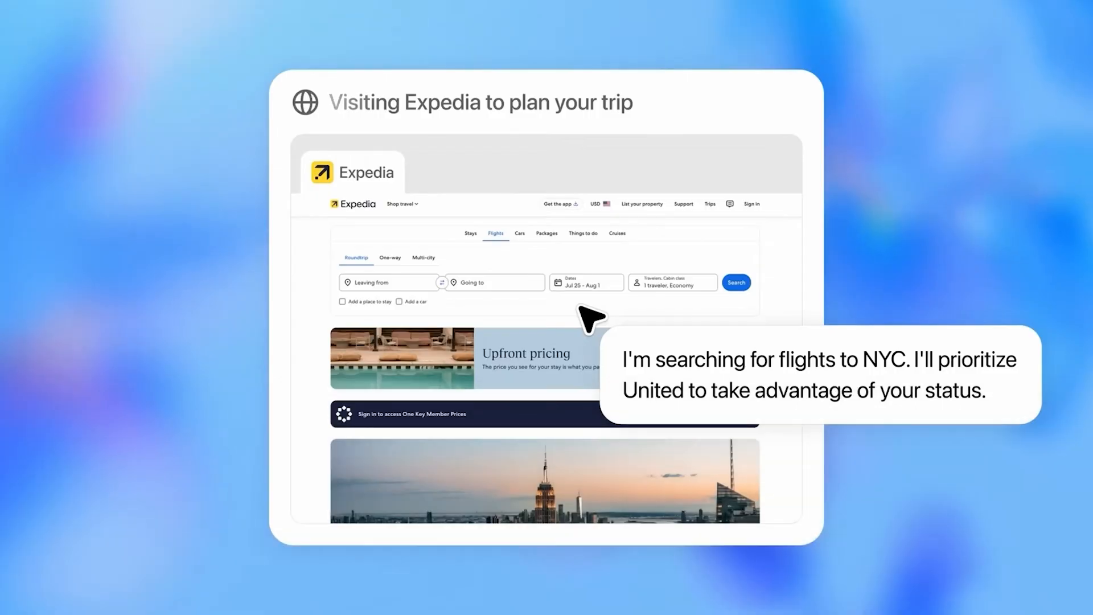
Scroll the OpenAI news grid past the ChatGPT agent, Codex and GPT-4.1 API posts
{"action": "left_click", "coordinate": [736, 283]}
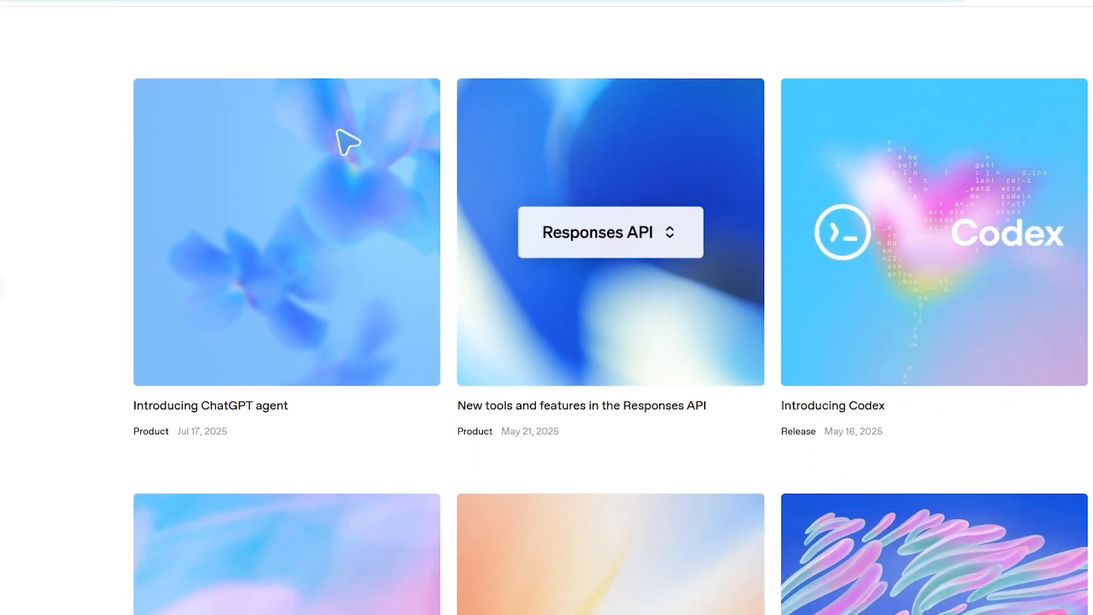
{"action": "scroll", "scroll_direction": "down", "scroll_amount": 3}
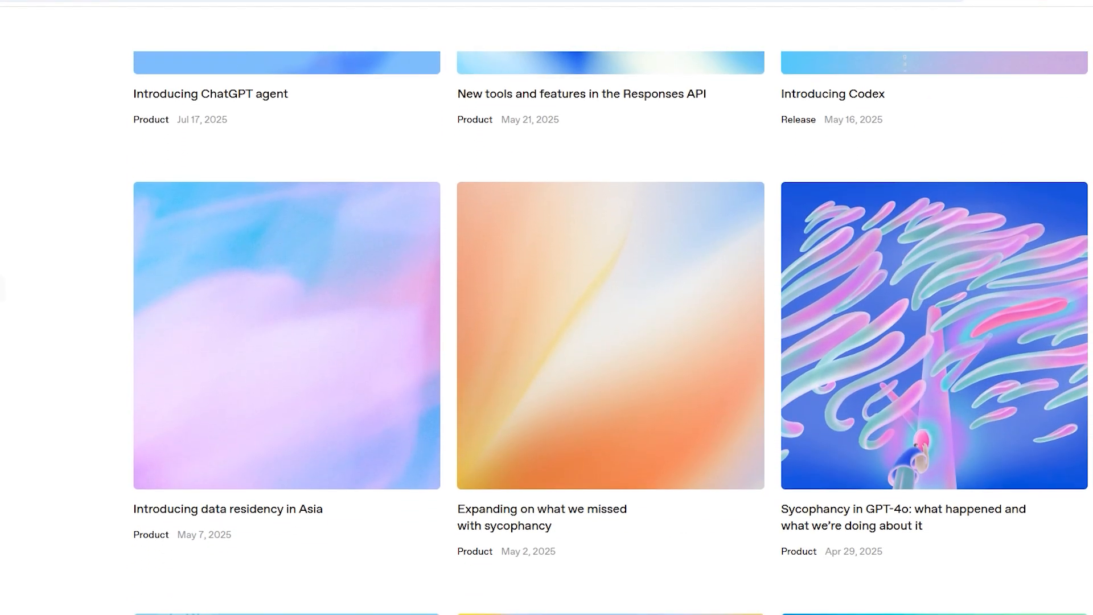
{"action": "scroll", "scroll_direction": "down", "scroll_amount": 3}
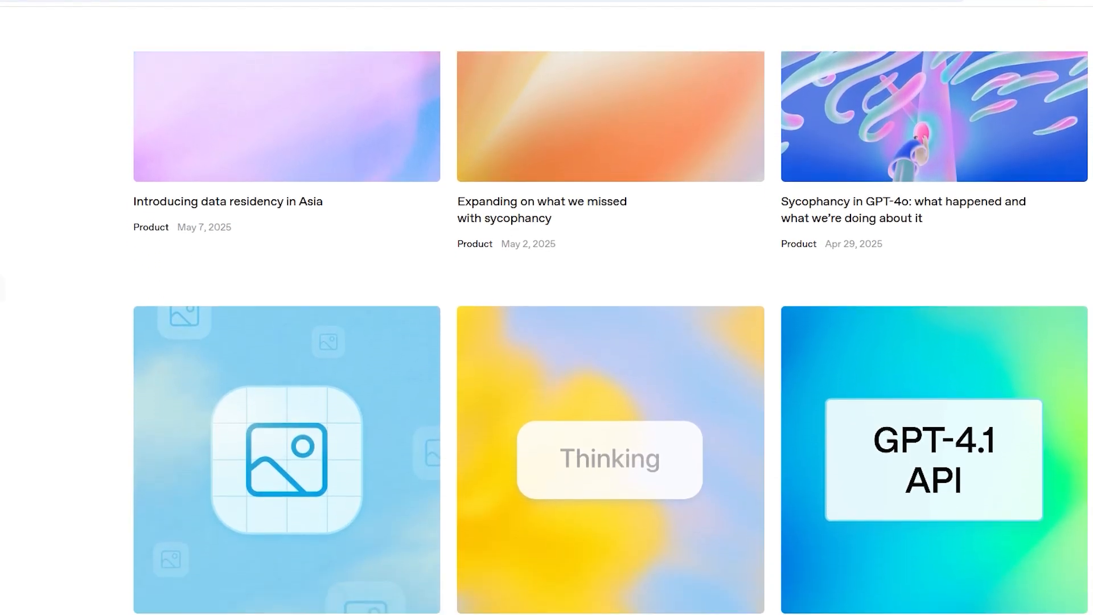
{"action": "scroll", "scroll_direction": "down", "scroll_amount": 3}
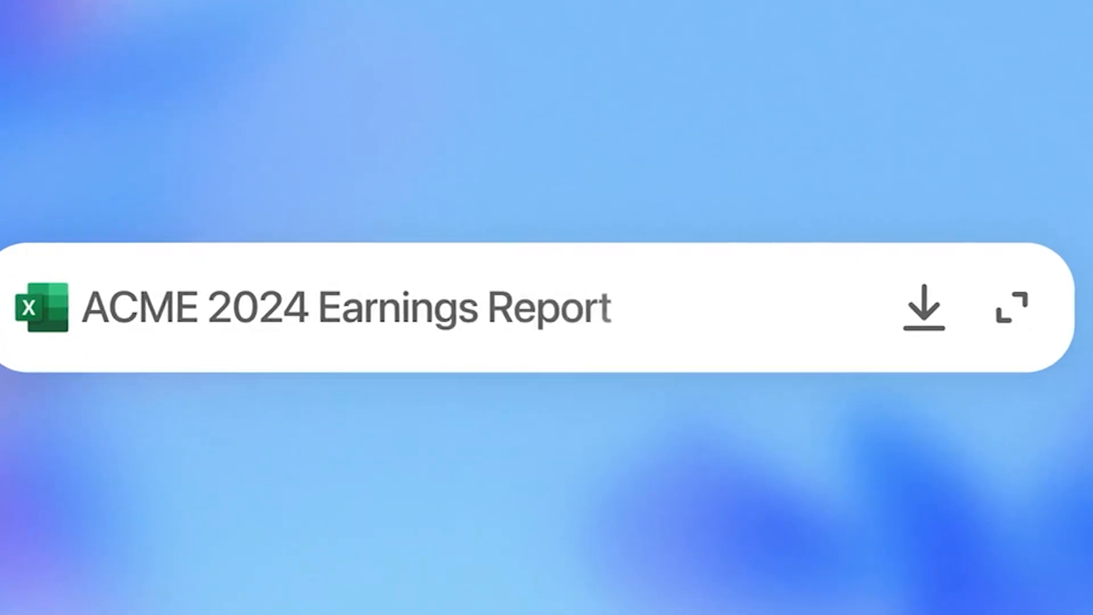
Expand the ACME 2024 Earnings Report card to view its cost table in Excel
{"action": "left_click", "coordinate": [1009, 310]}
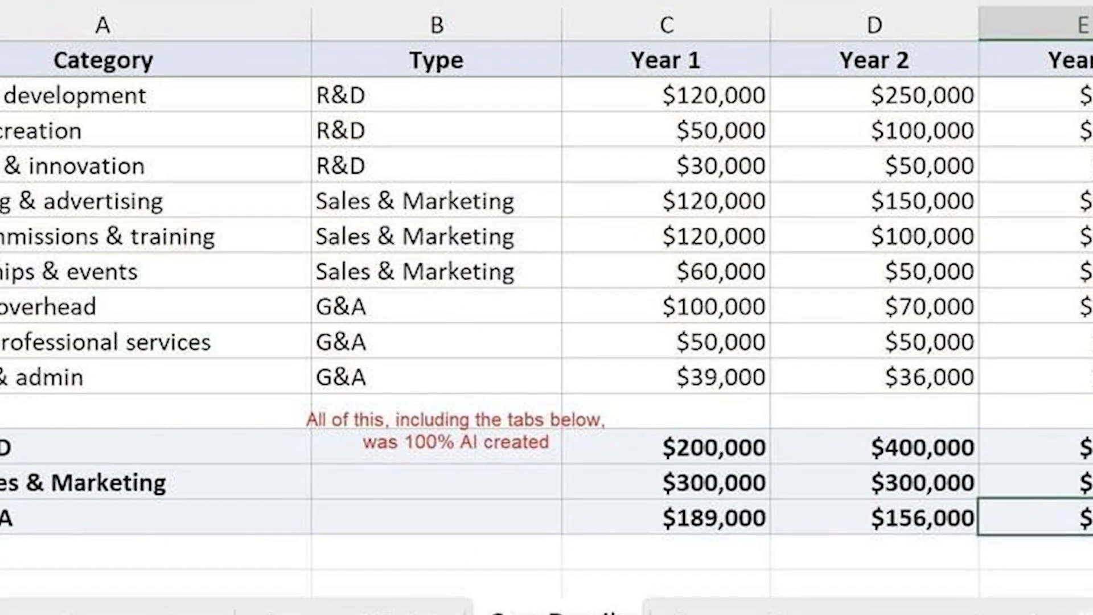